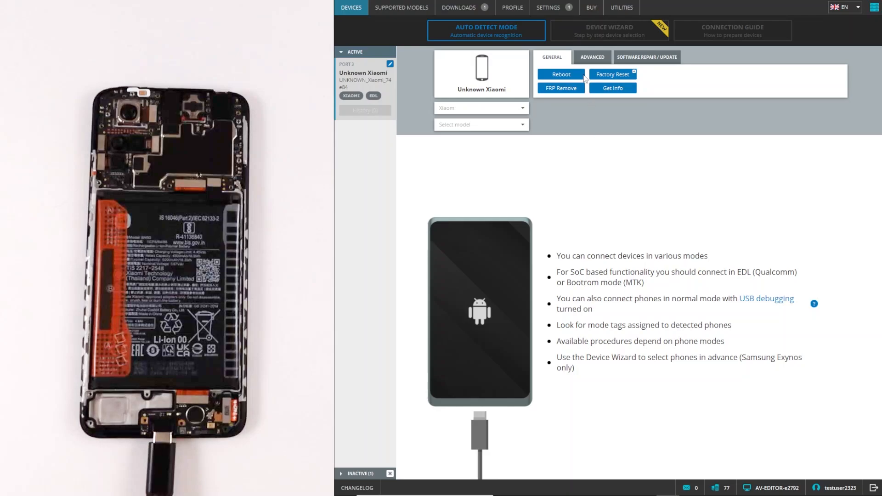
Step: Show the Software Repair / Update options for the detected Xiaomi phone in EDL mode
{"action": "left_click", "coordinate": [646, 57]}
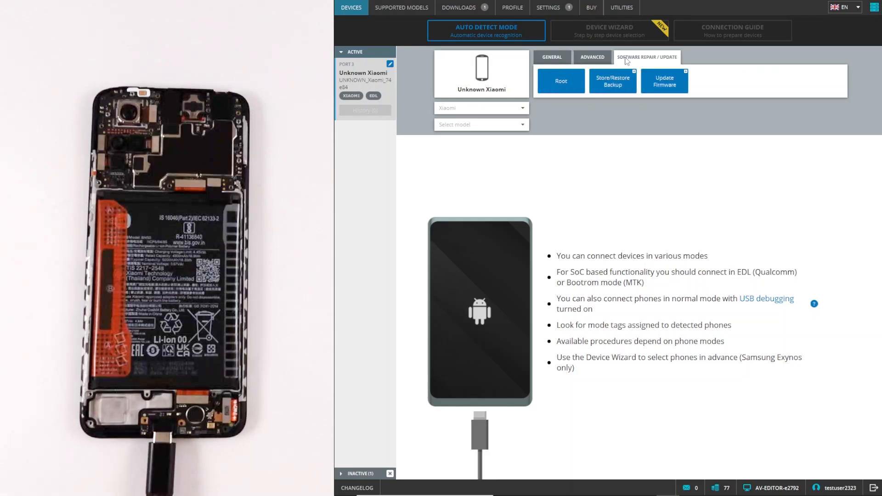
Step: Load the local spesn global V14.0.3.0 firmware TGZ from the Desktop into Update Firmware
{"action": "left_click", "coordinate": [664, 81]}
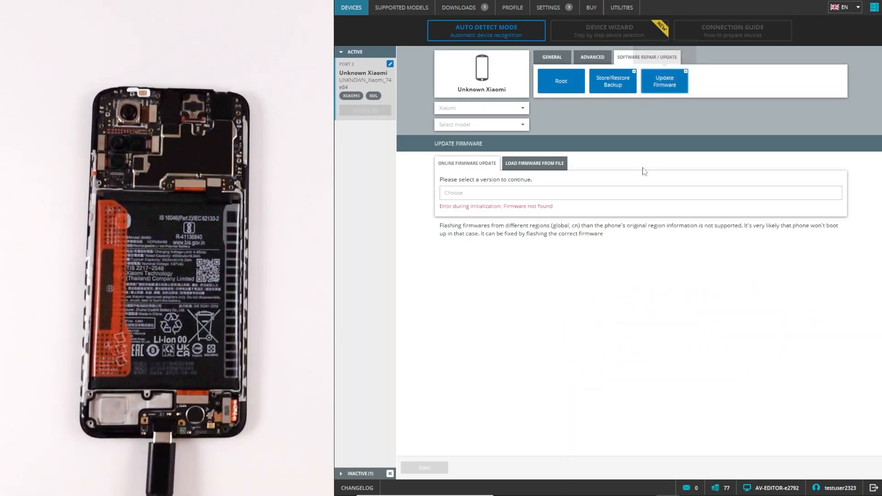
{"action": "left_click", "coordinate": [534, 164]}
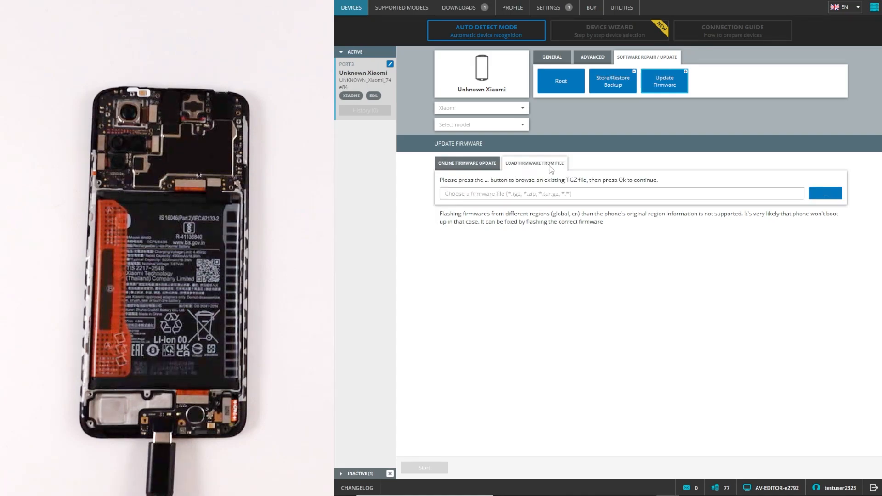
{"action": "left_click", "coordinate": [826, 194]}
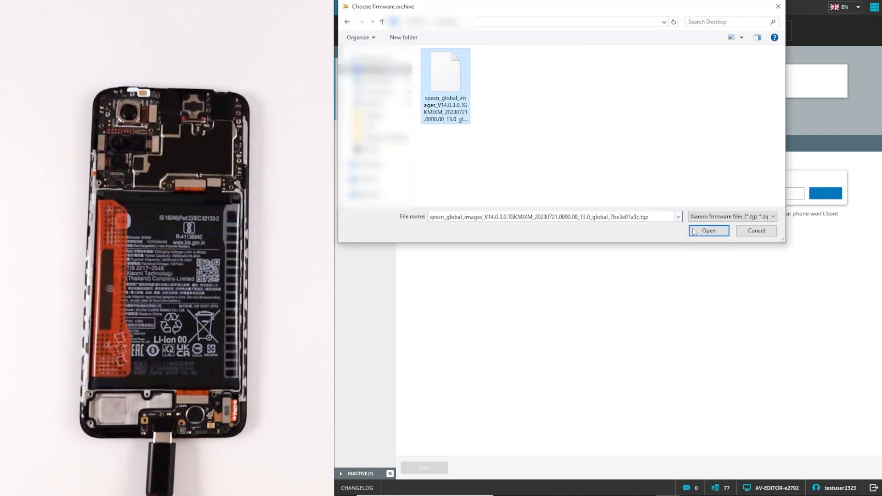
{"action": "left_click", "coordinate": [709, 231]}
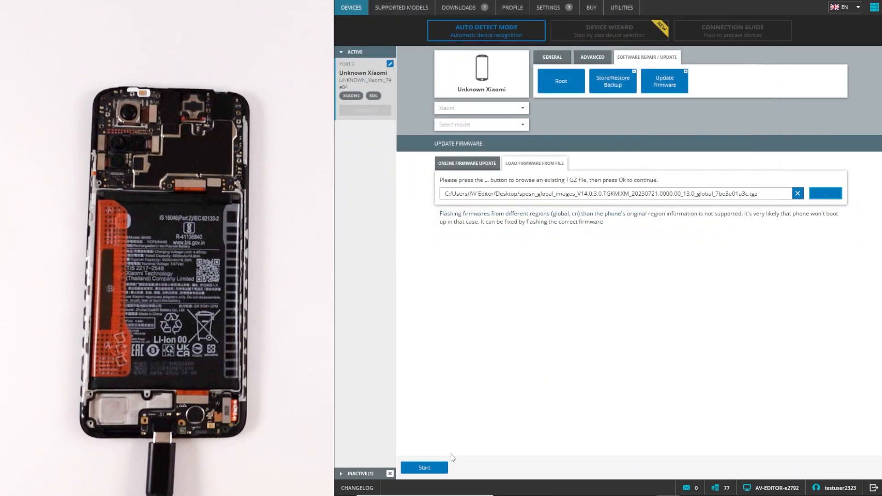
Step: Start flashing with userdata unticked in the Partition Filter, writing the super partition
{"action": "left_click", "coordinate": [424, 468]}
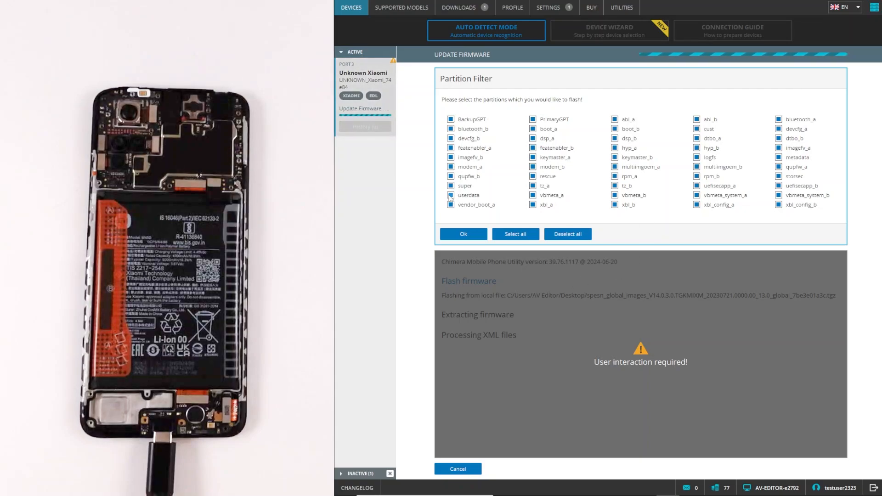
{"action": "left_click", "coordinate": [451, 195]}
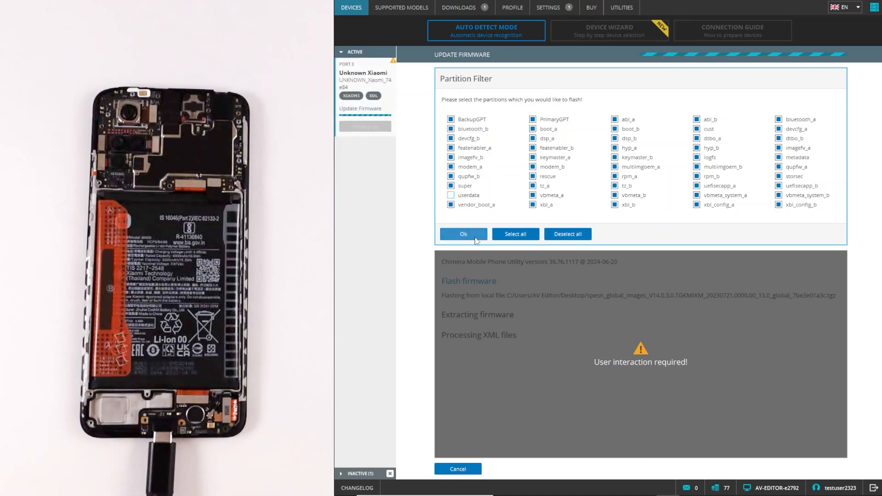
{"action": "left_click", "coordinate": [463, 234]}
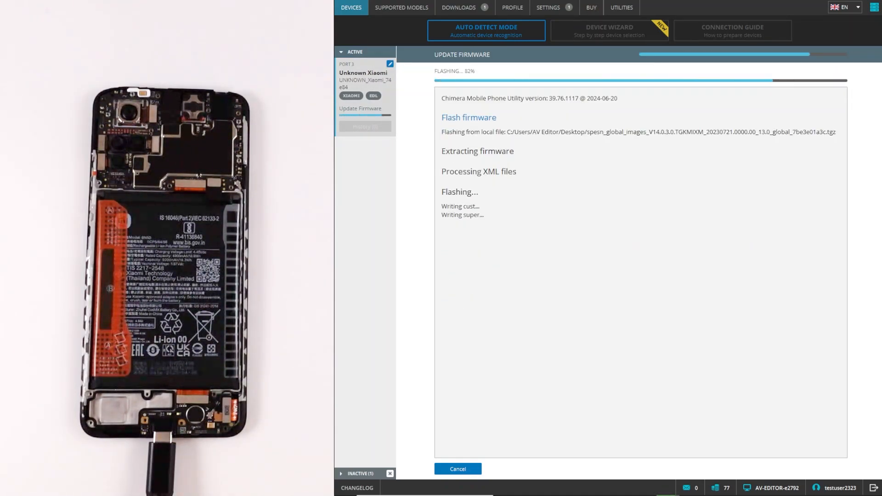